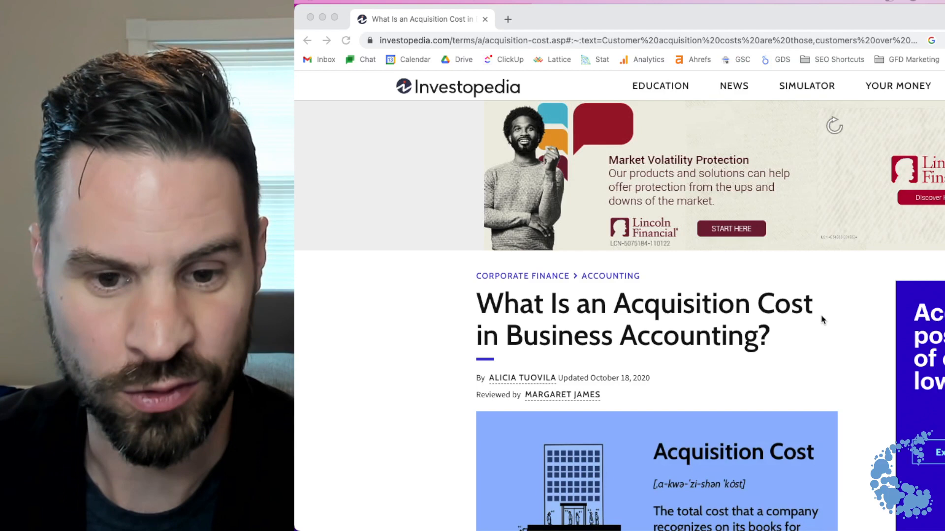
# - Open Chrome DevTools with F12 on the Investopedia acquisition cost article
pyautogui.rightClick(819, 320)
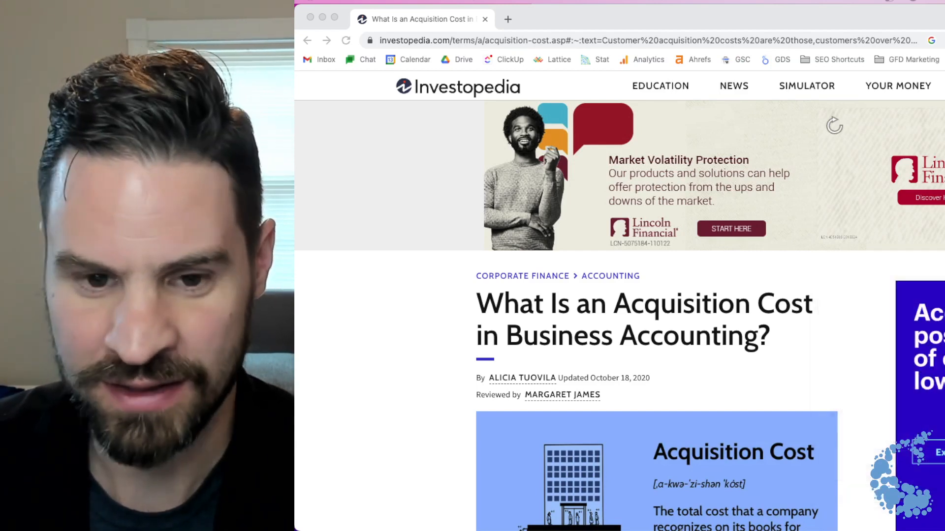
pyautogui.press('F12')
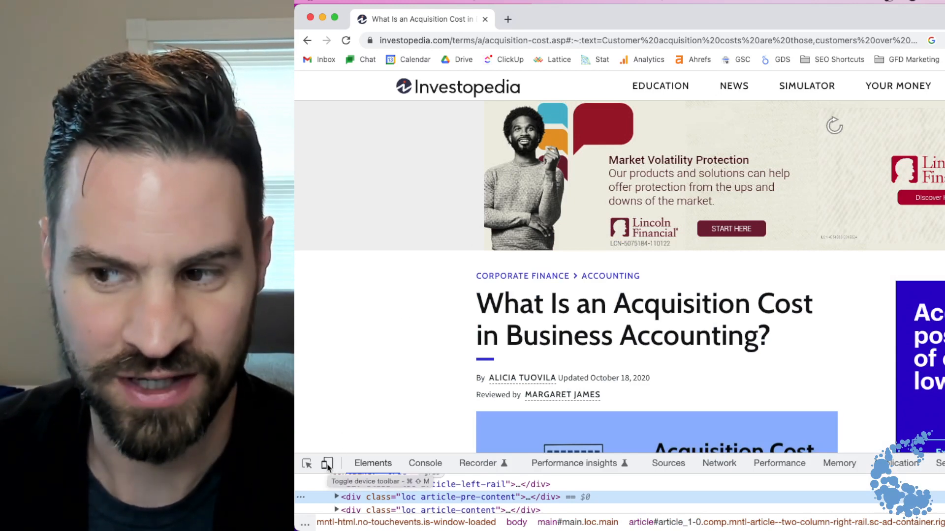
# - Switch to iPhone 12 Pro device view and scroll down to the key takeaways
pyautogui.click(327, 464)
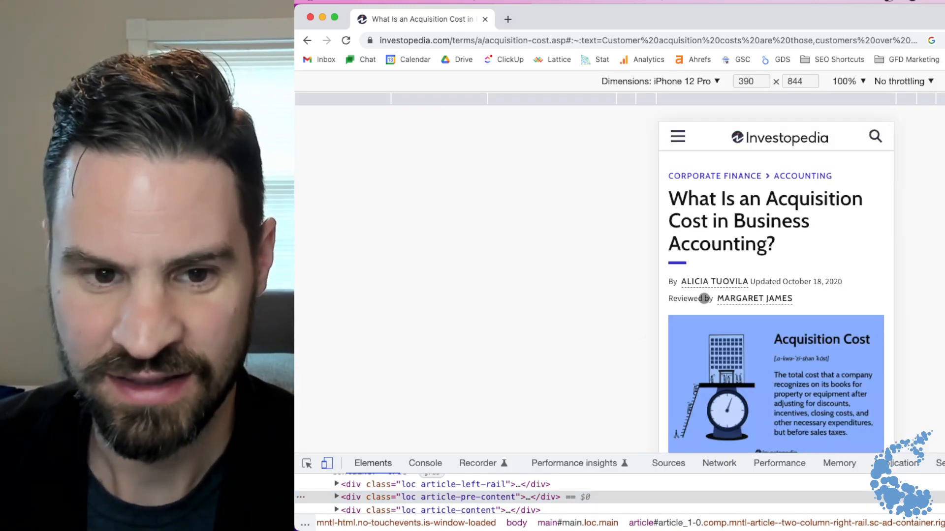
pyautogui.scroll(-3)
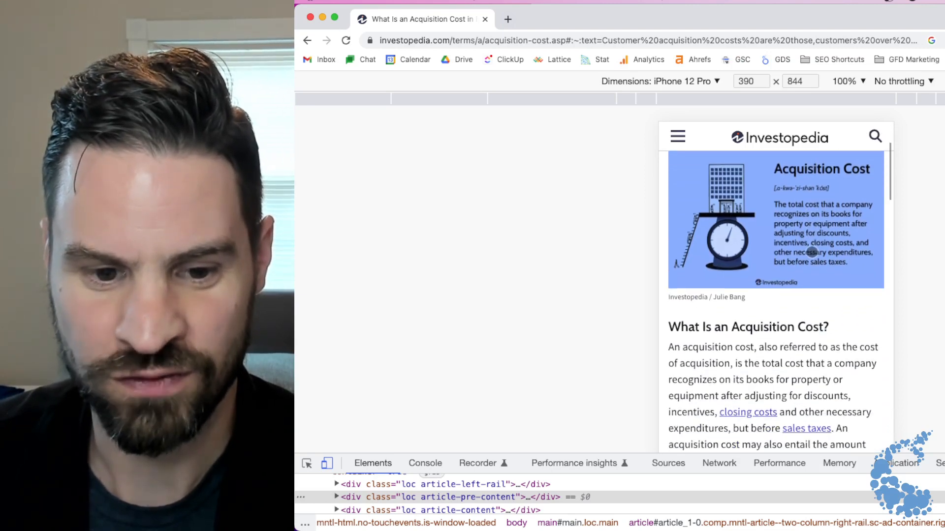
pyautogui.scroll(-3)
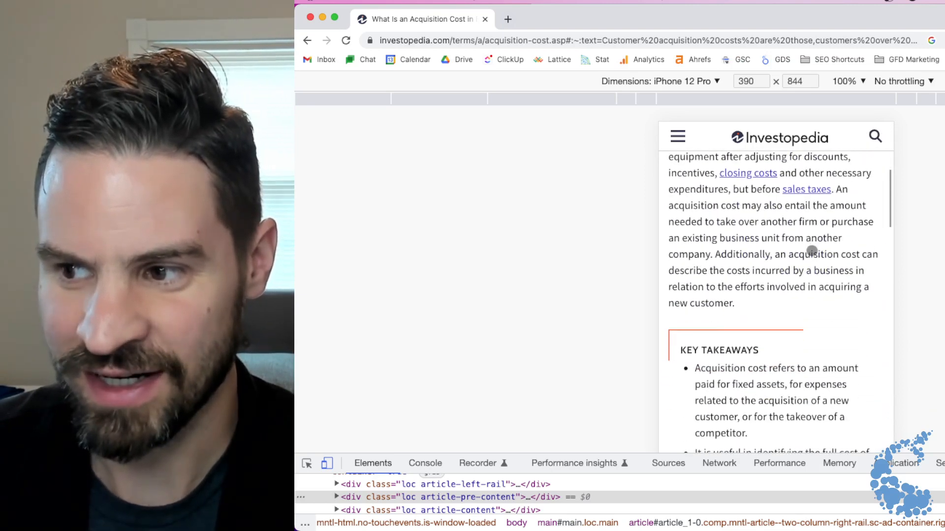
pyautogui.scroll(-3)
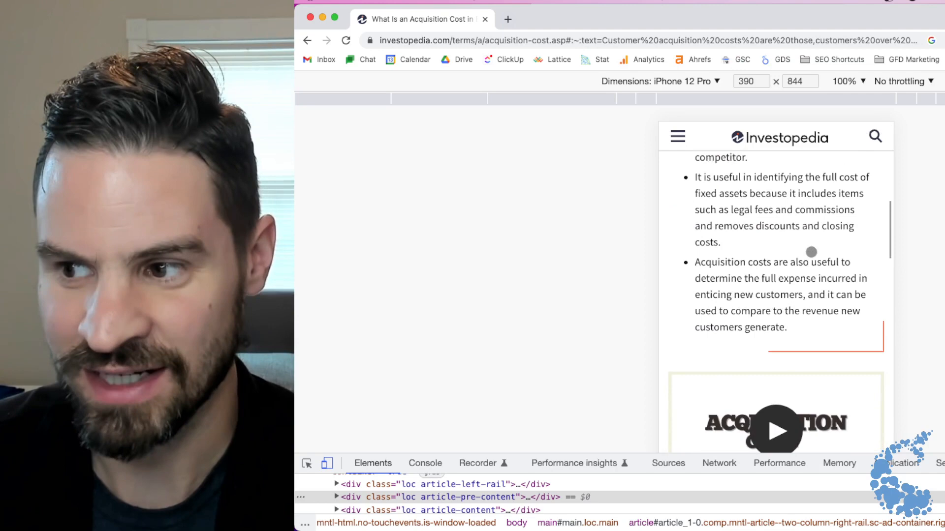
pyautogui.scroll(-3)
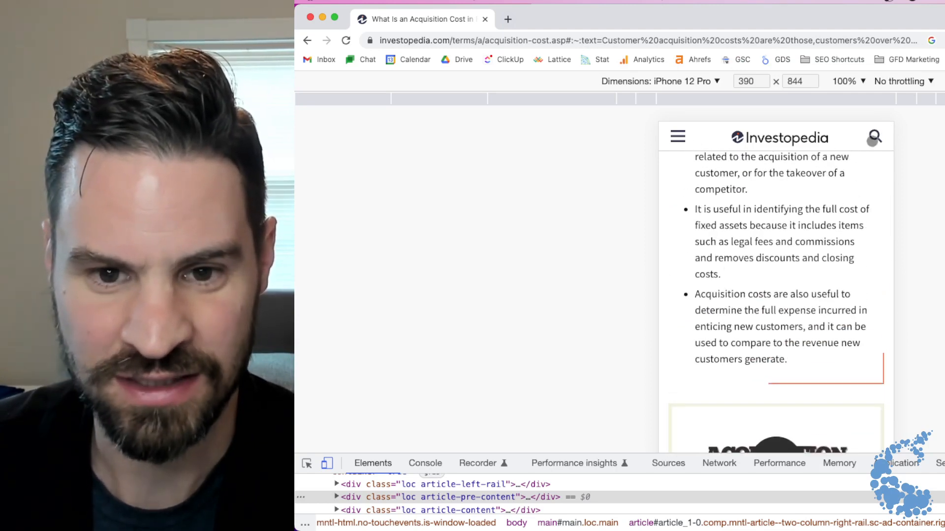
pyautogui.click(677, 136)
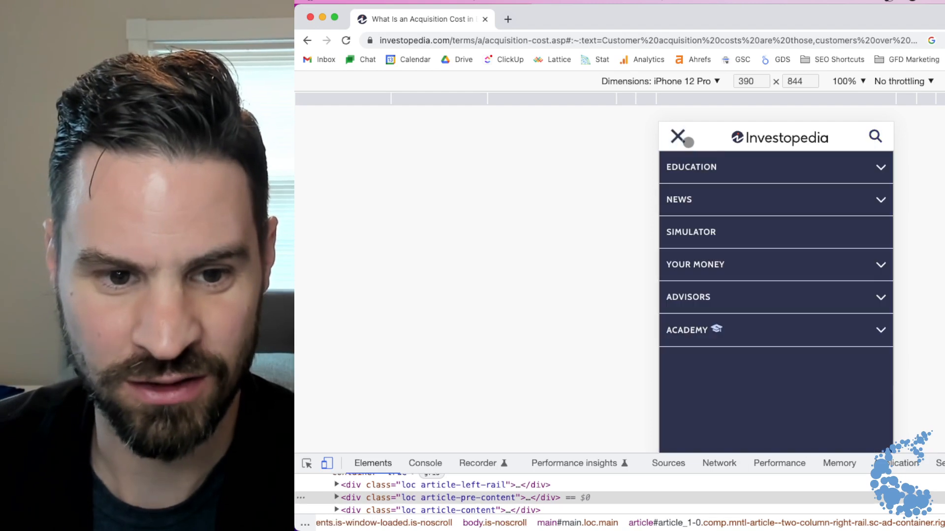
pyautogui.click(774, 167)
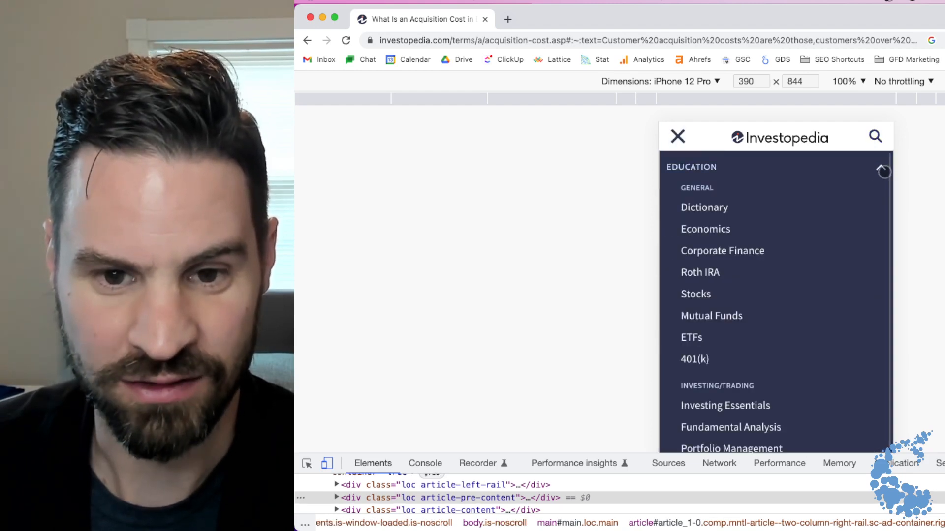
pyautogui.click(883, 171)
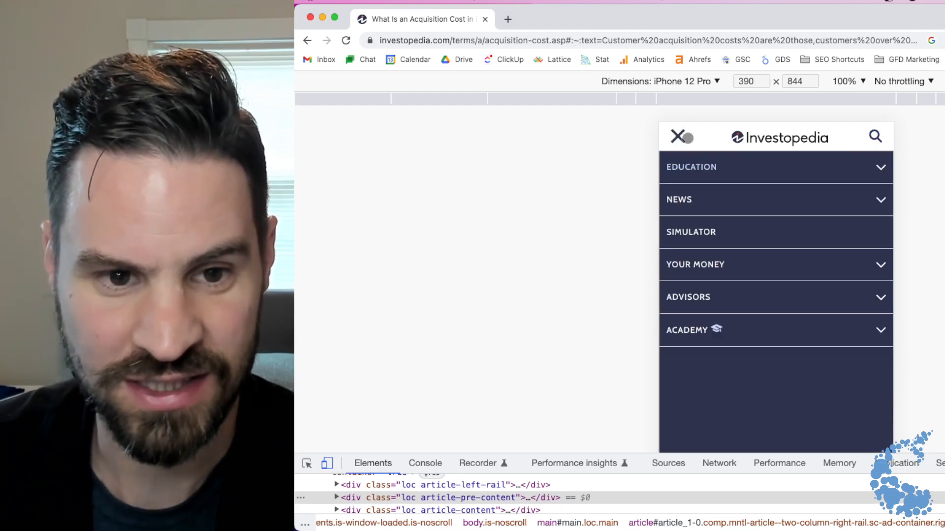
pyautogui.click(679, 136)
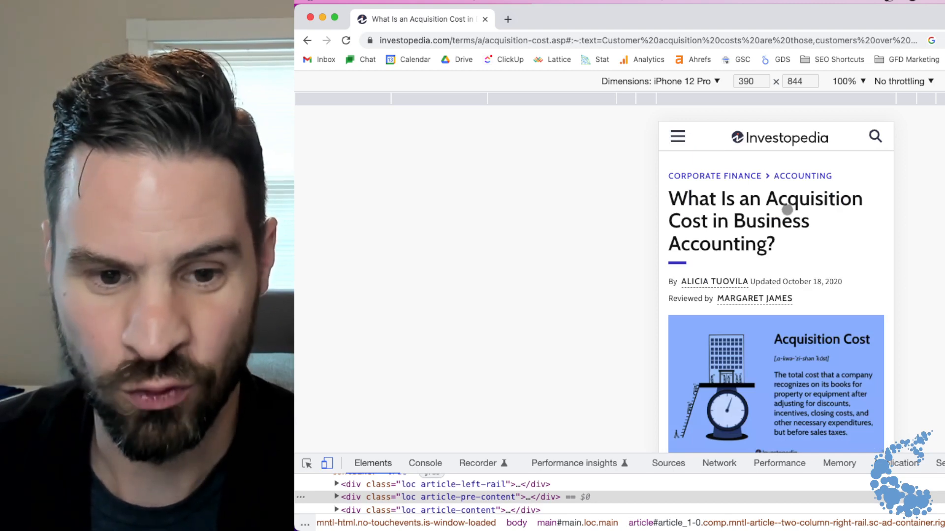